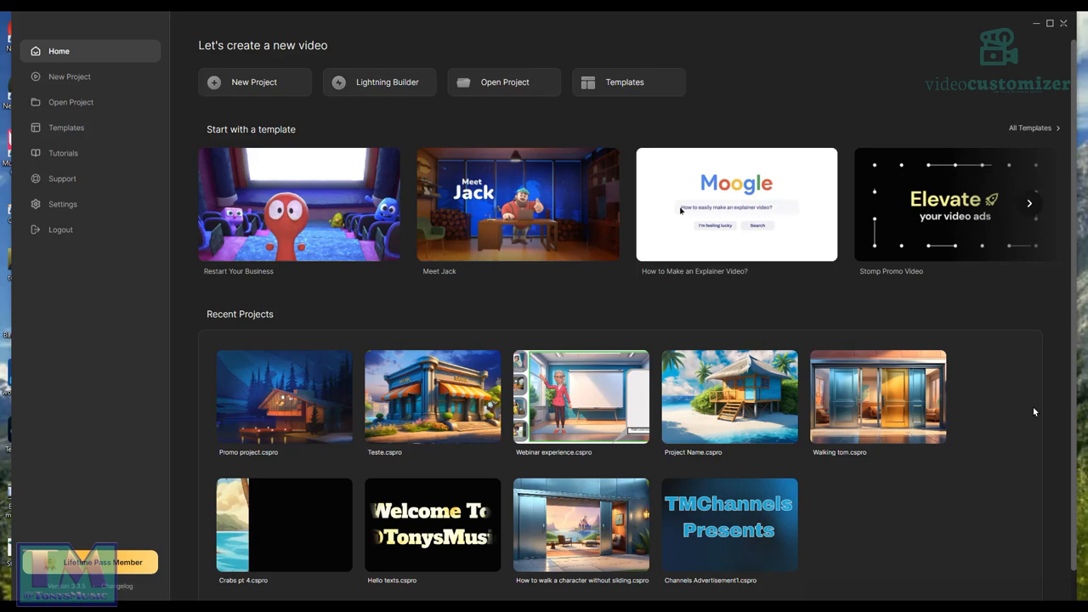
mouse_move(366, 82)
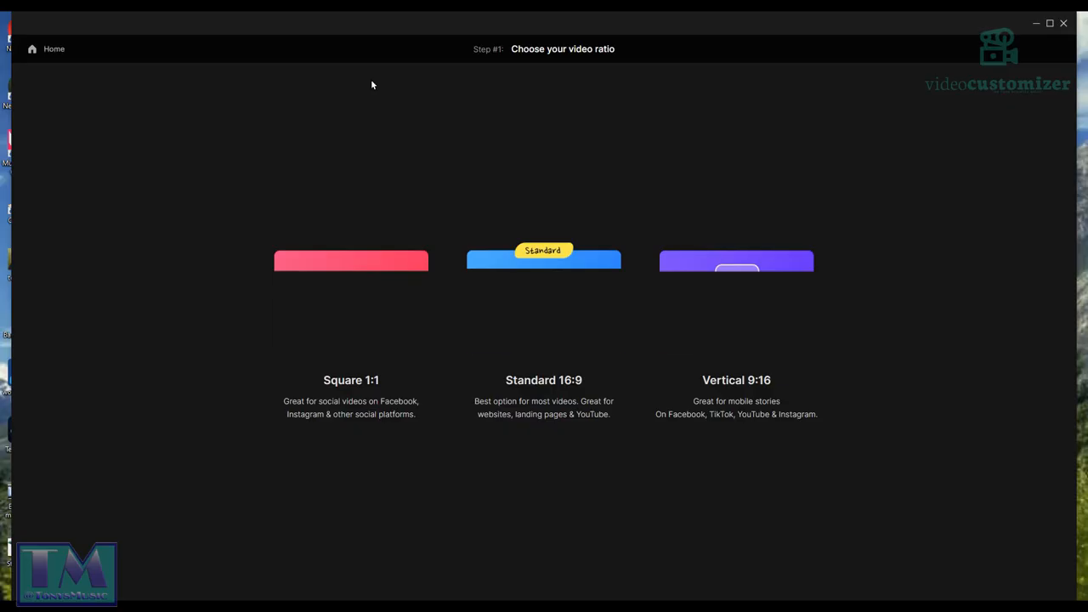
mouse_move(351, 299)
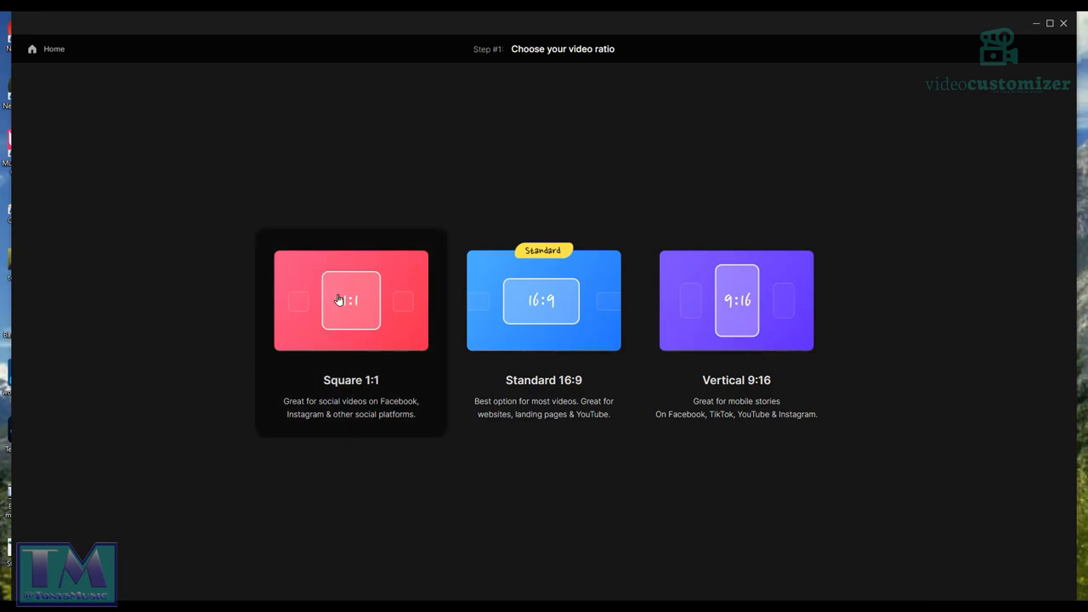
Step: Choose the Square 1:1 ratio for the new project
left_click(351, 300)
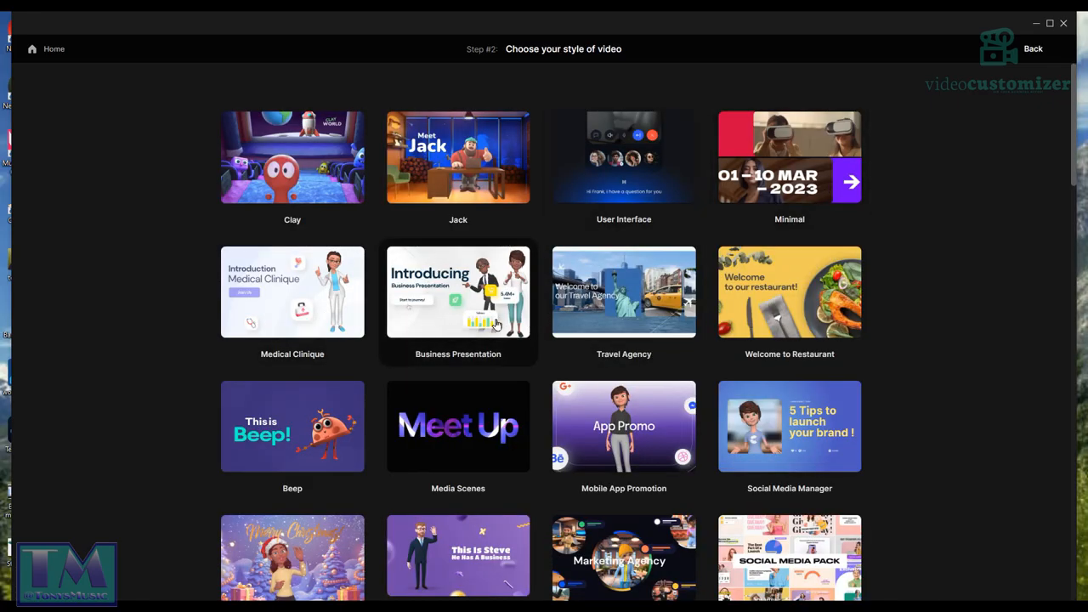
Step: Add the Business Presentation 'Client Testimonials' scene and go to the editor
left_click(458, 290)
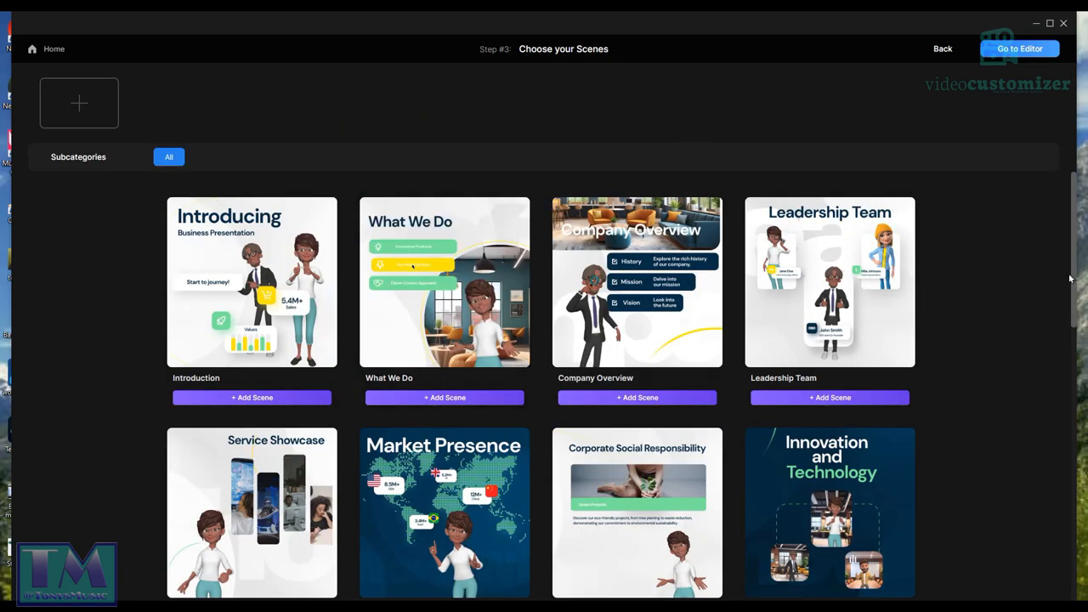
scroll("down", 3)
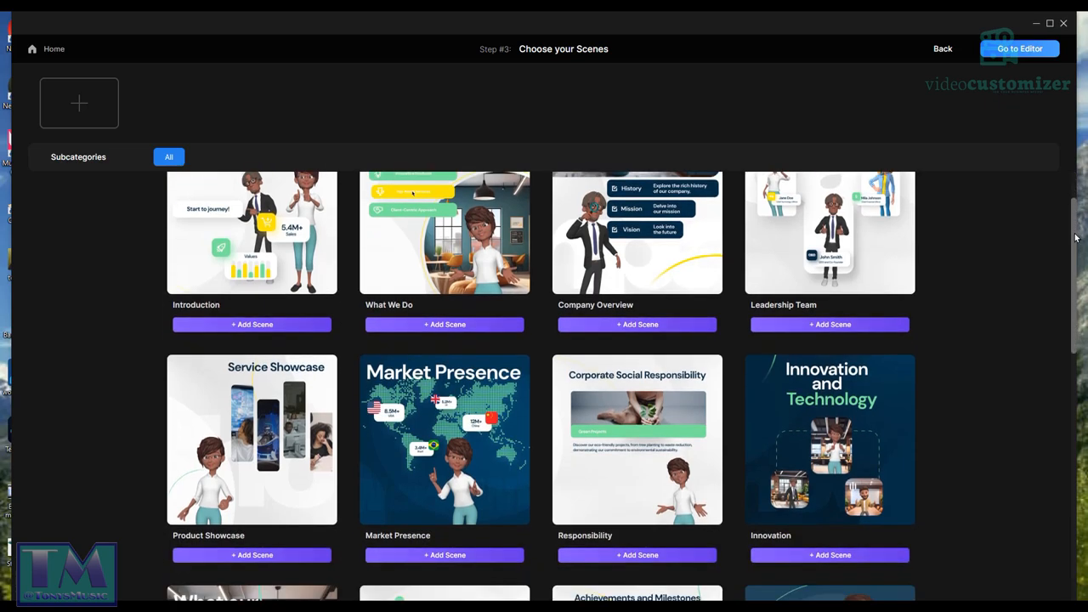
scroll("down", 3)
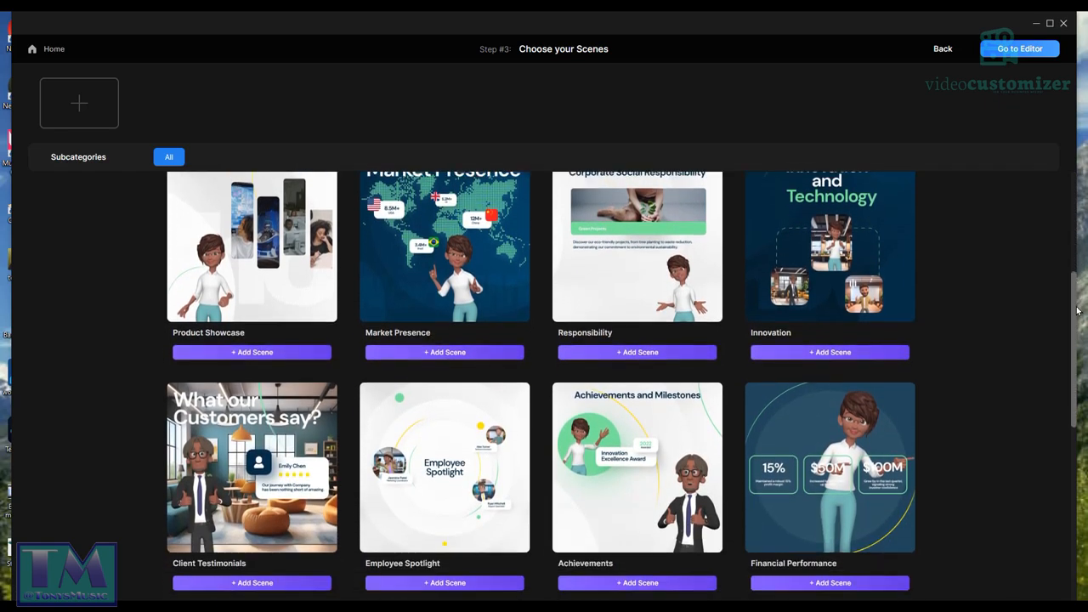
scroll("down", 3)
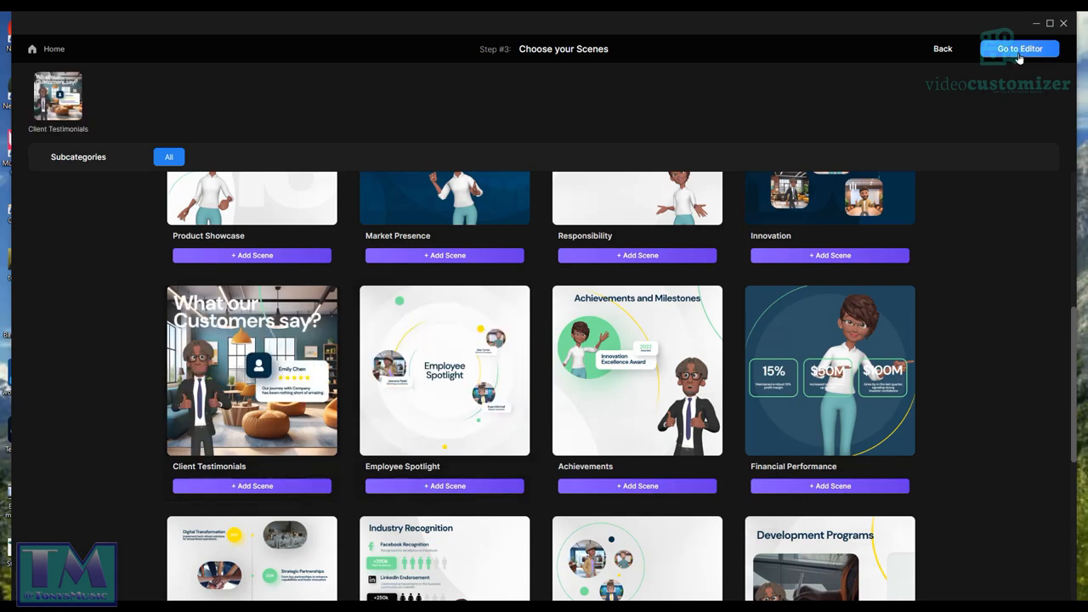
left_click(1018, 48)
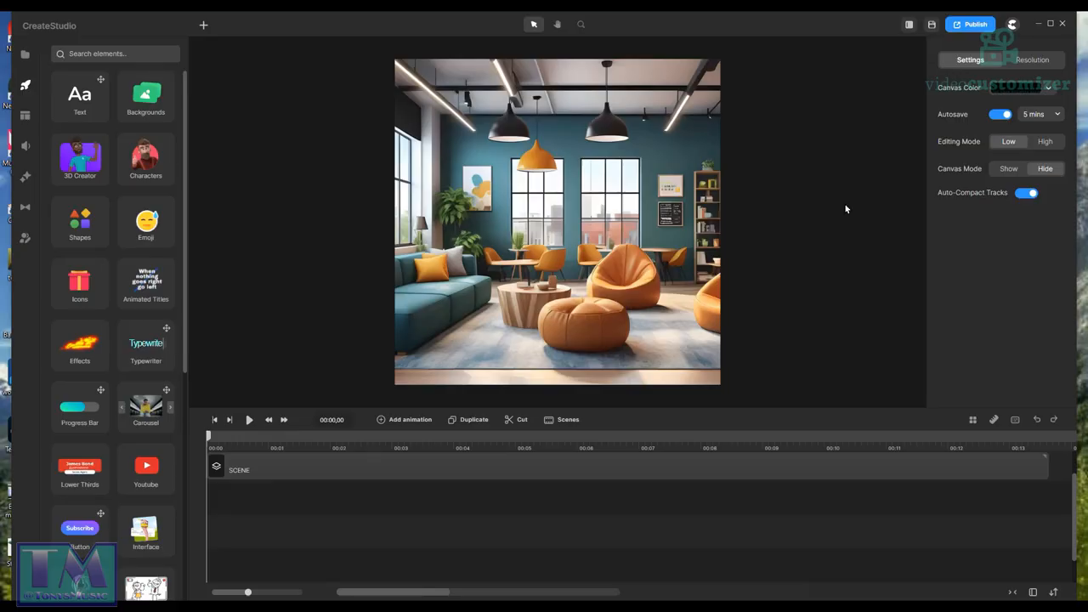
mouse_move(858, 185)
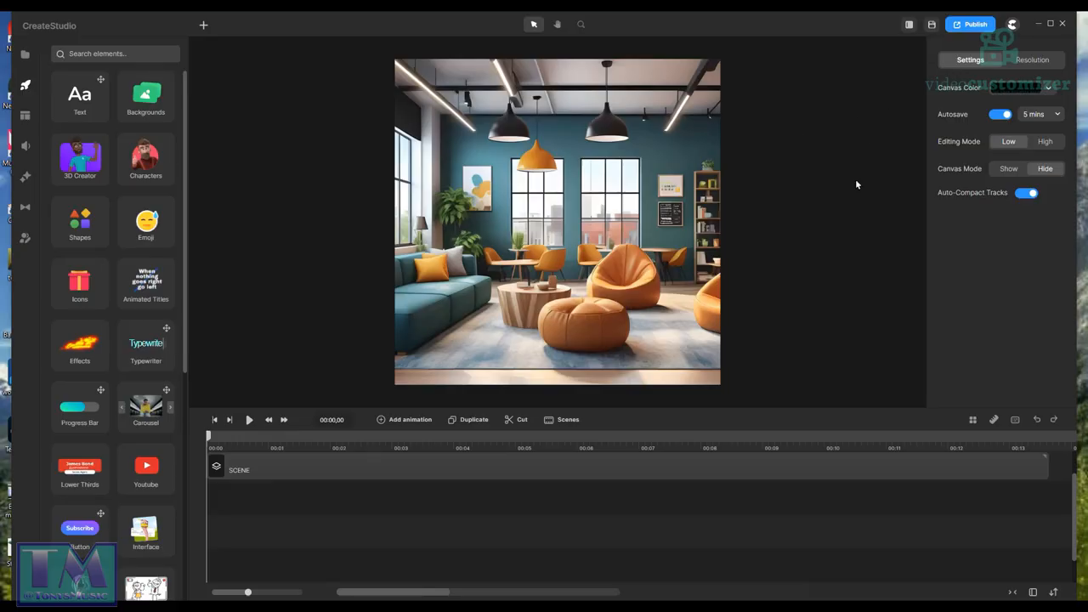
mouse_move(1006, 525)
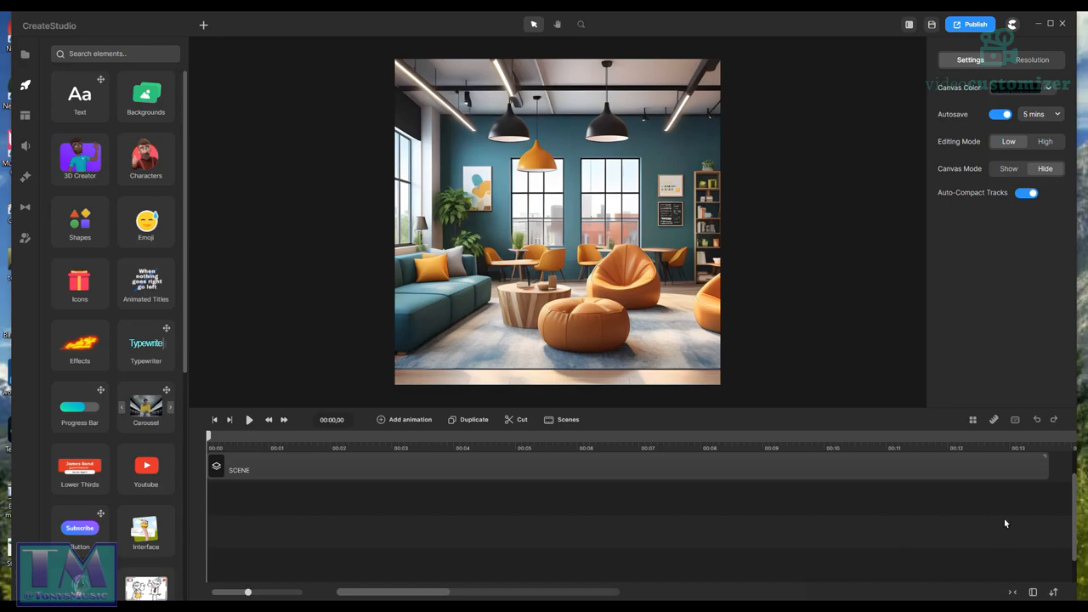
mouse_move(850, 250)
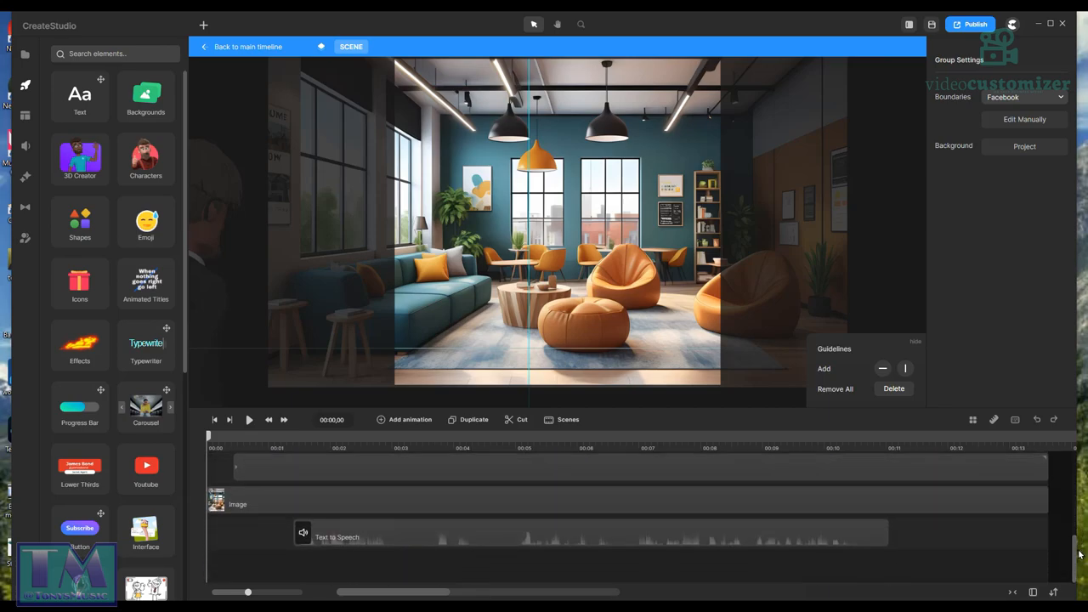
mouse_move(366, 562)
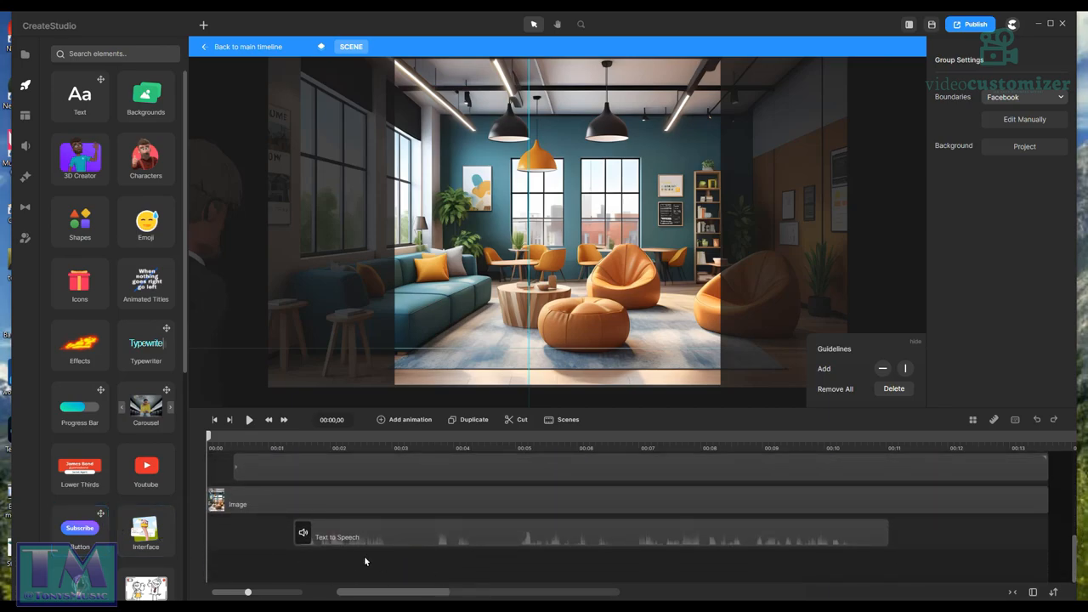
Step: Preview the testimonial scene, then select its Text to Speech clip
left_click(757, 532)
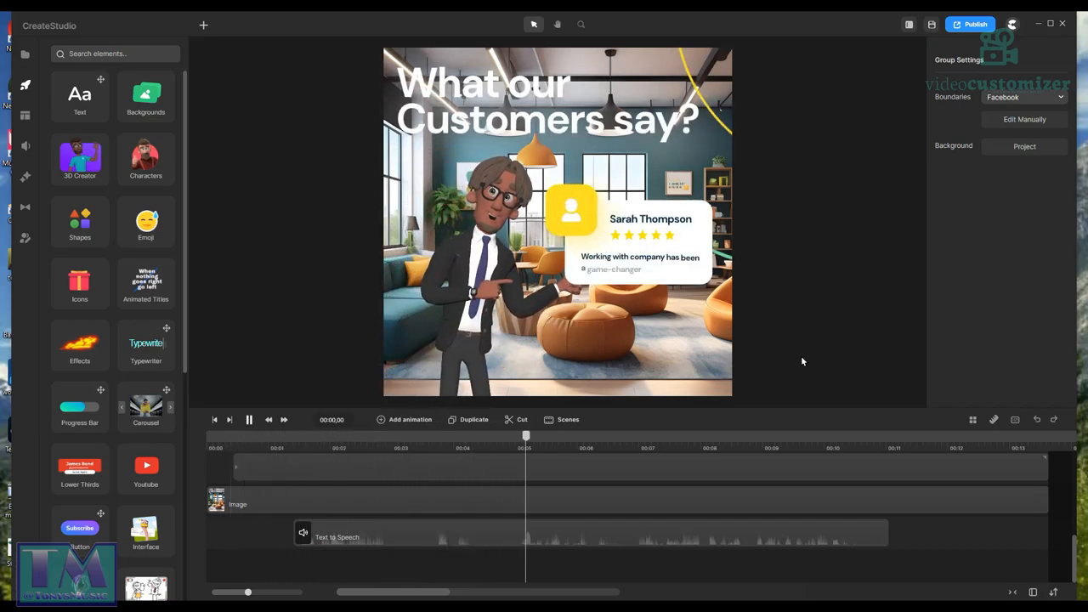
left_click(648, 447)
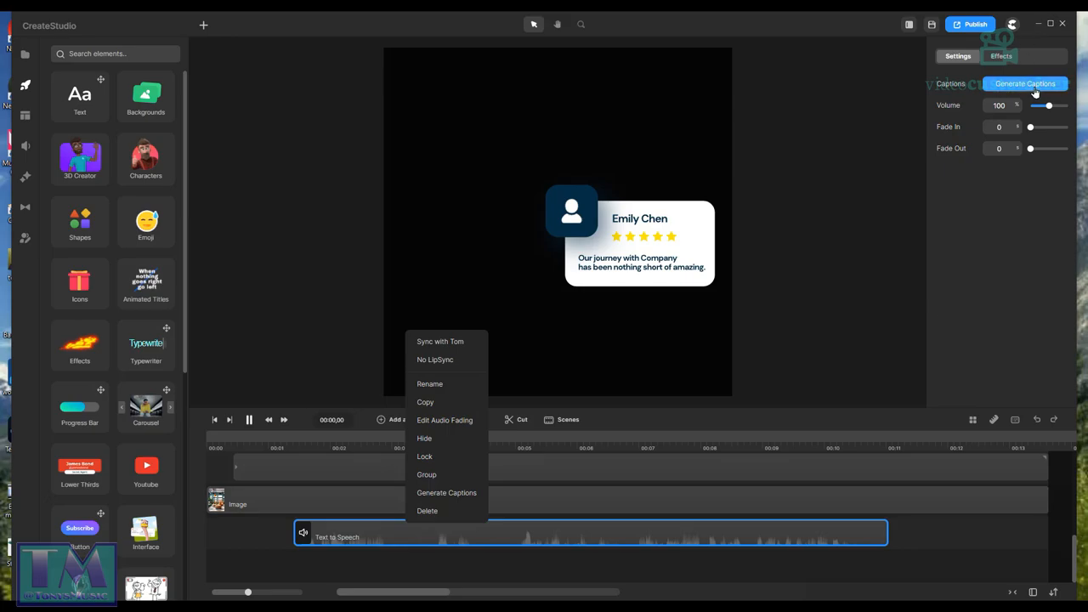
mouse_move(1035, 90)
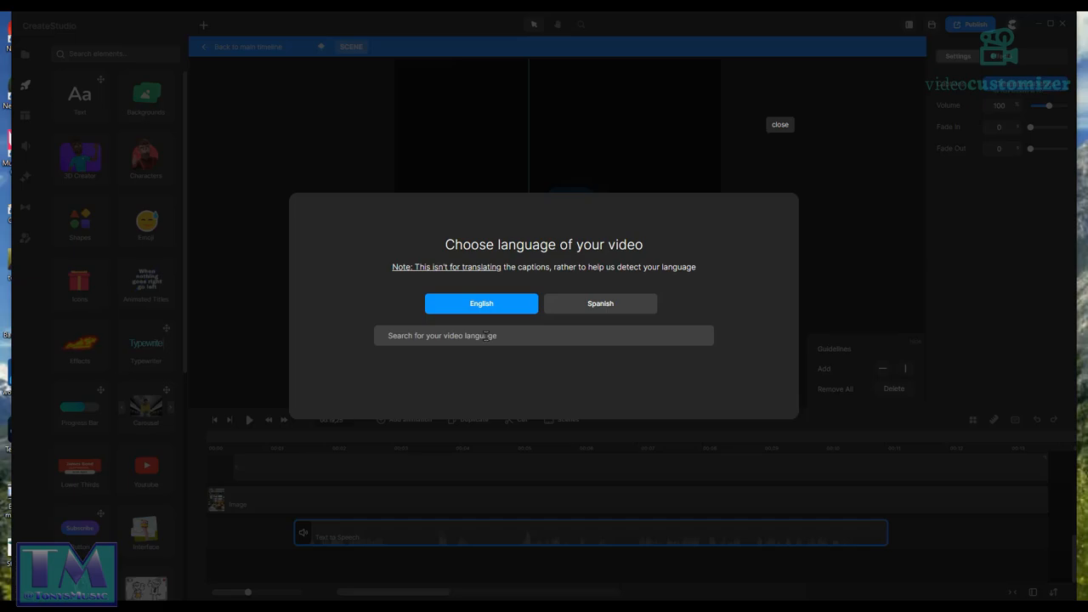
Step: Choose English as the caption language
left_click(481, 304)
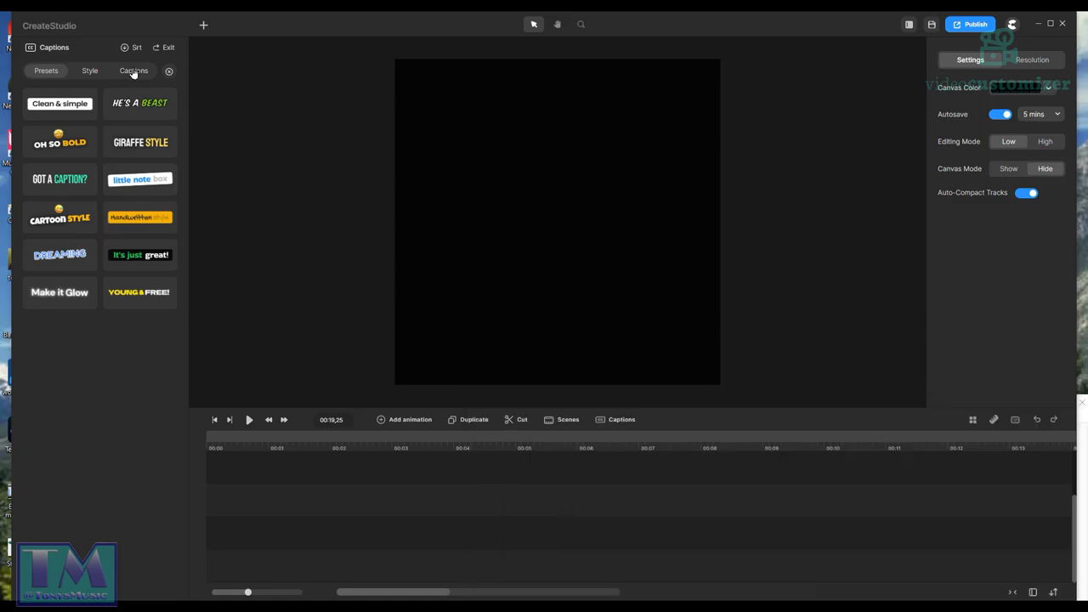
Step: Show the Captions tab listing the timed caption lines
left_click(134, 70)
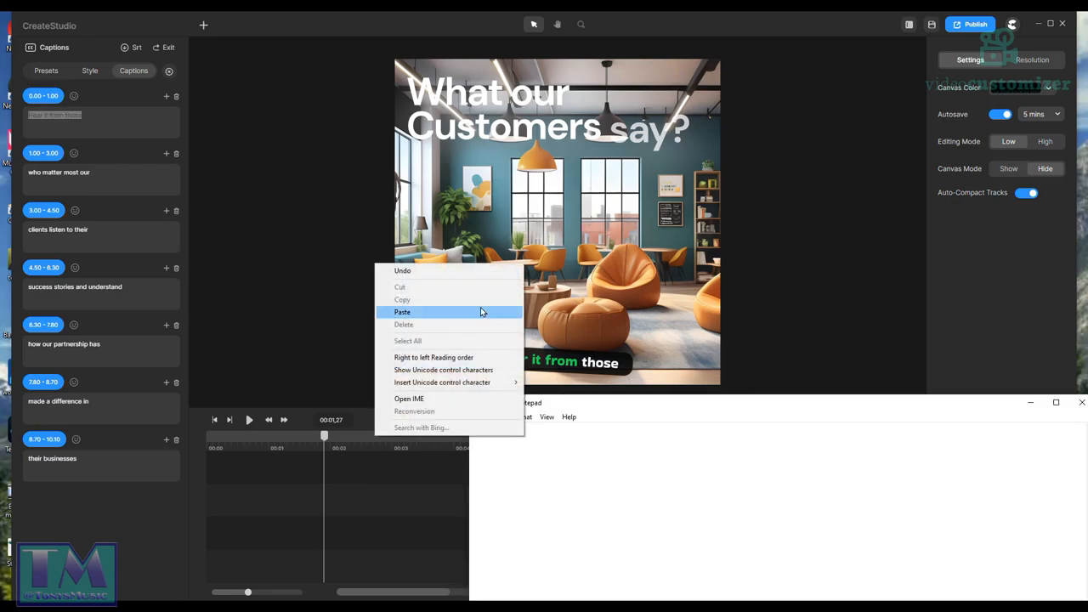
Step: Paste the first two caption lines into Notepad and type 'clients listen to their success stories and understand how our partnership has'
left_click(402, 312)
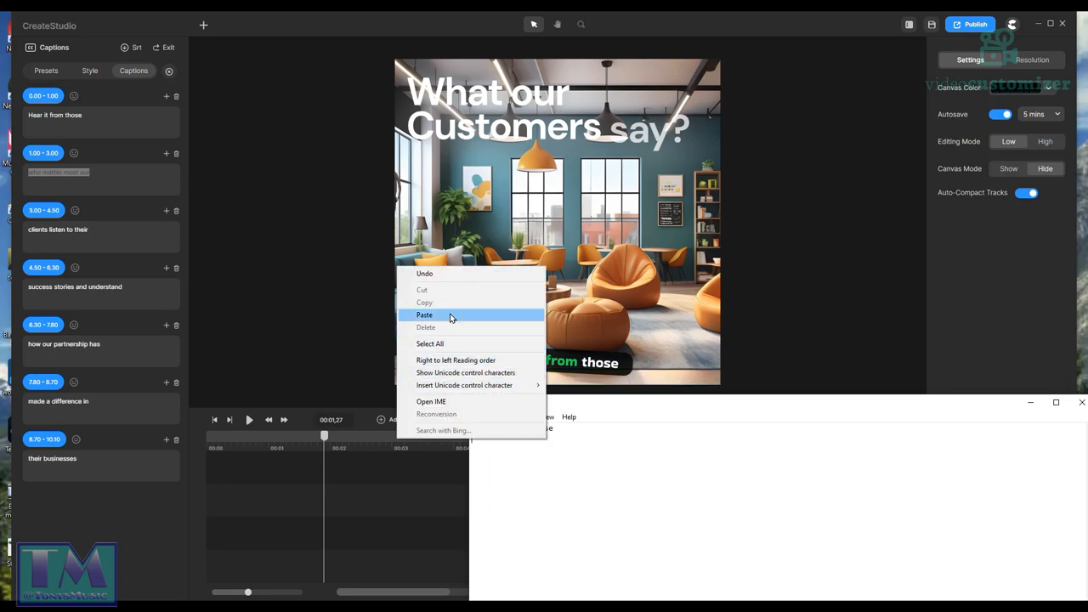
left_click(424, 315)
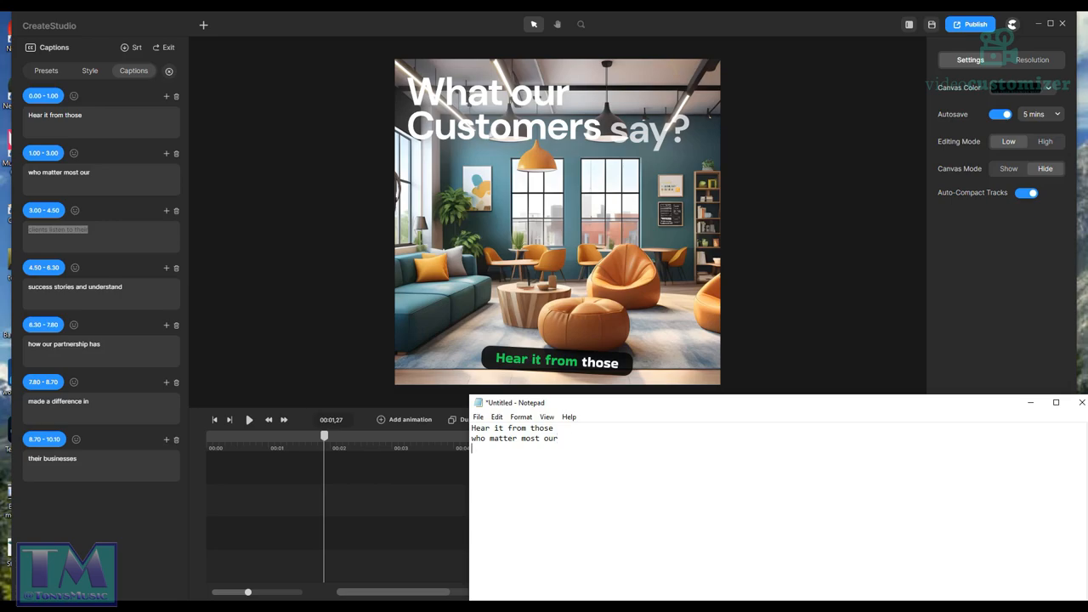
type("clients listen to their")
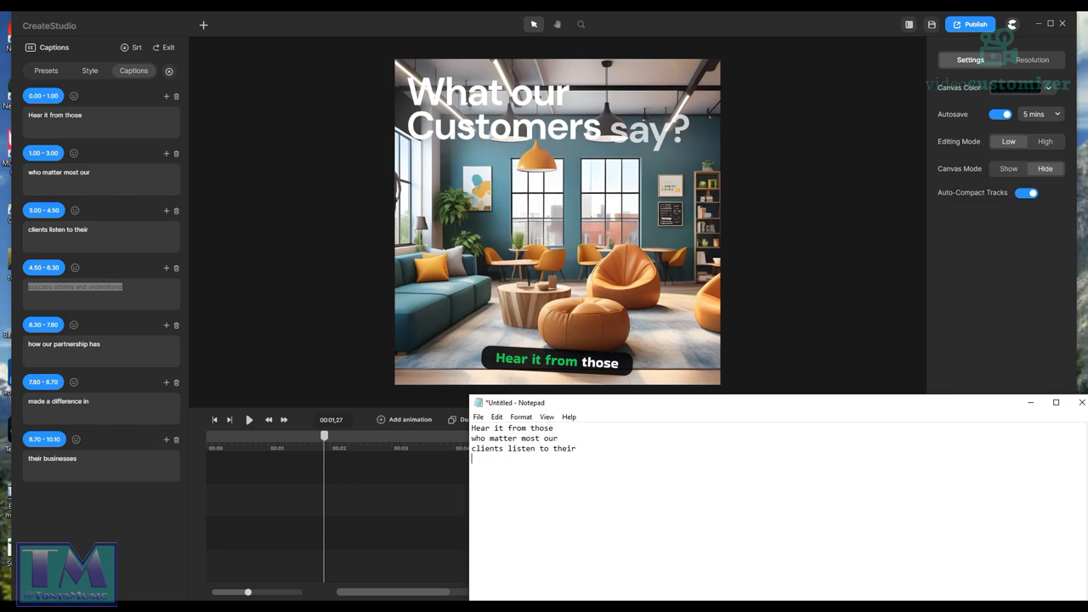
type("success stories and understand")
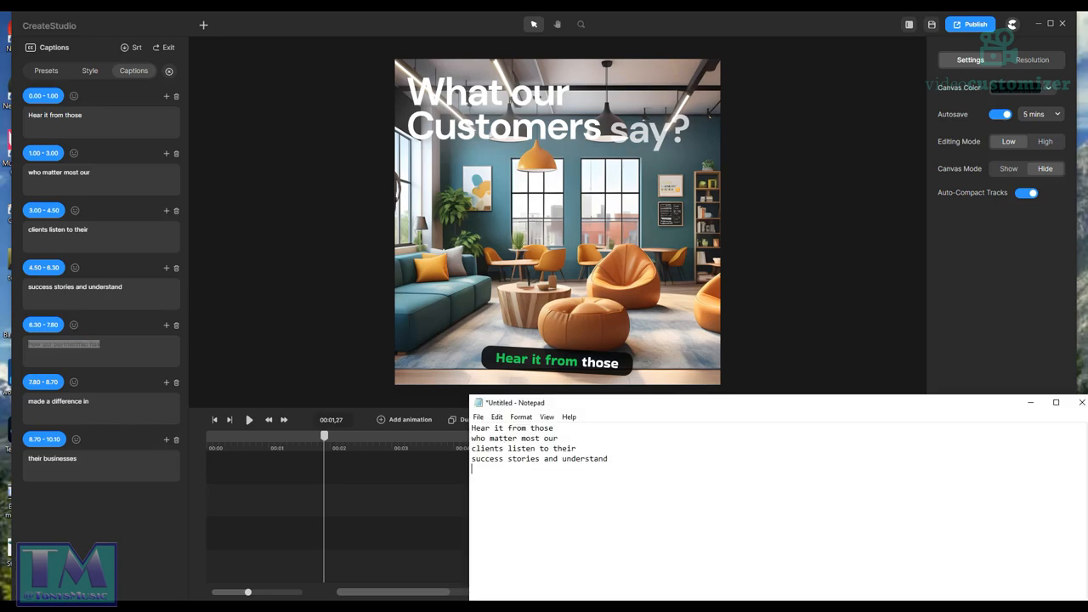
type("how our partnership has")
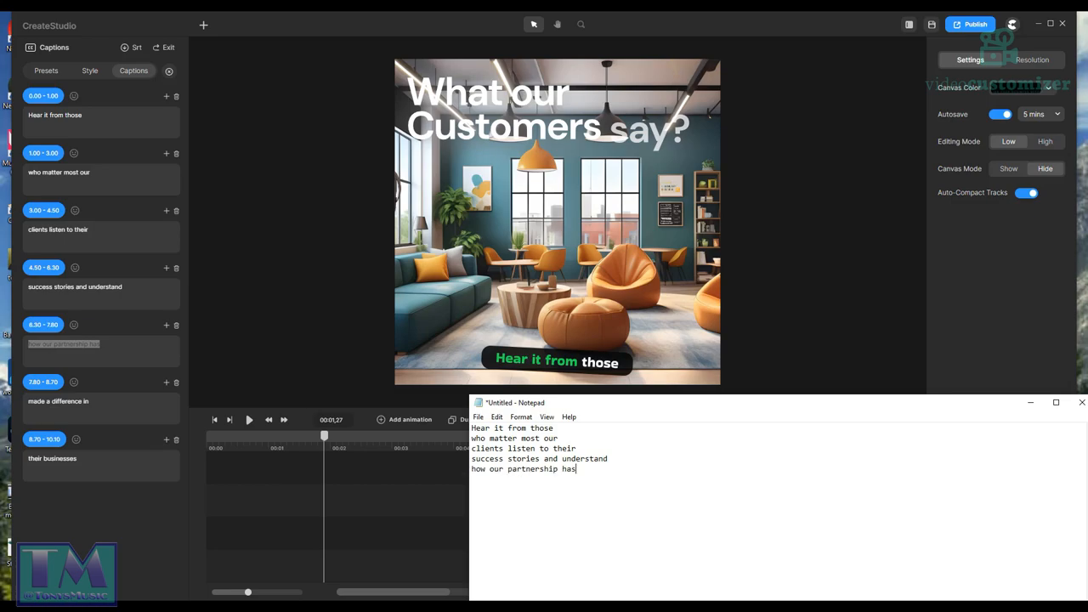
mouse_move(100, 398)
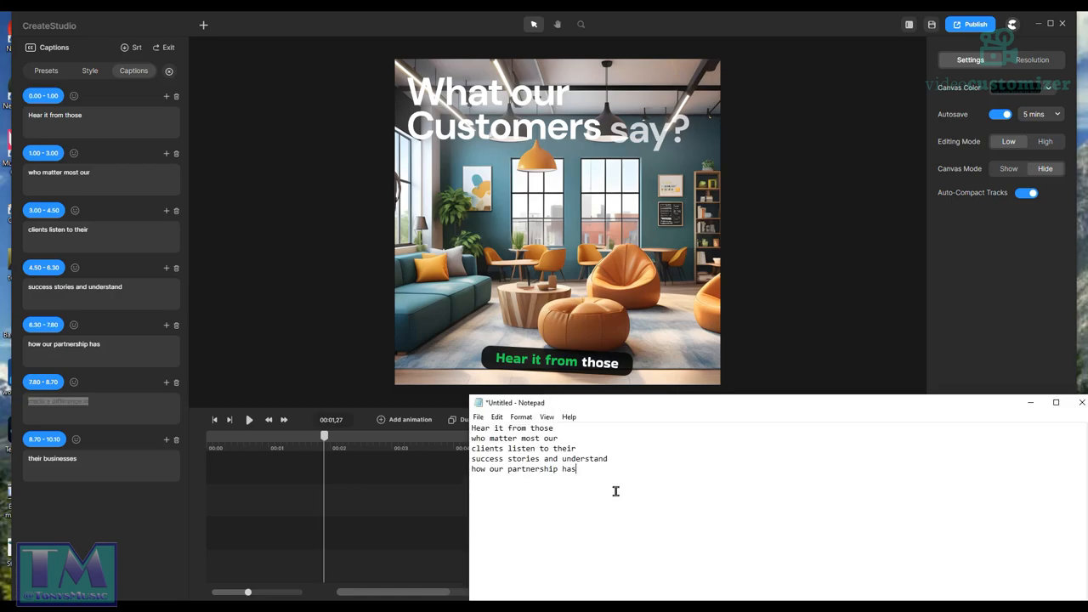
Step: Add 'made a difference in their businesses', then select and cut the whole script
key("Enter")
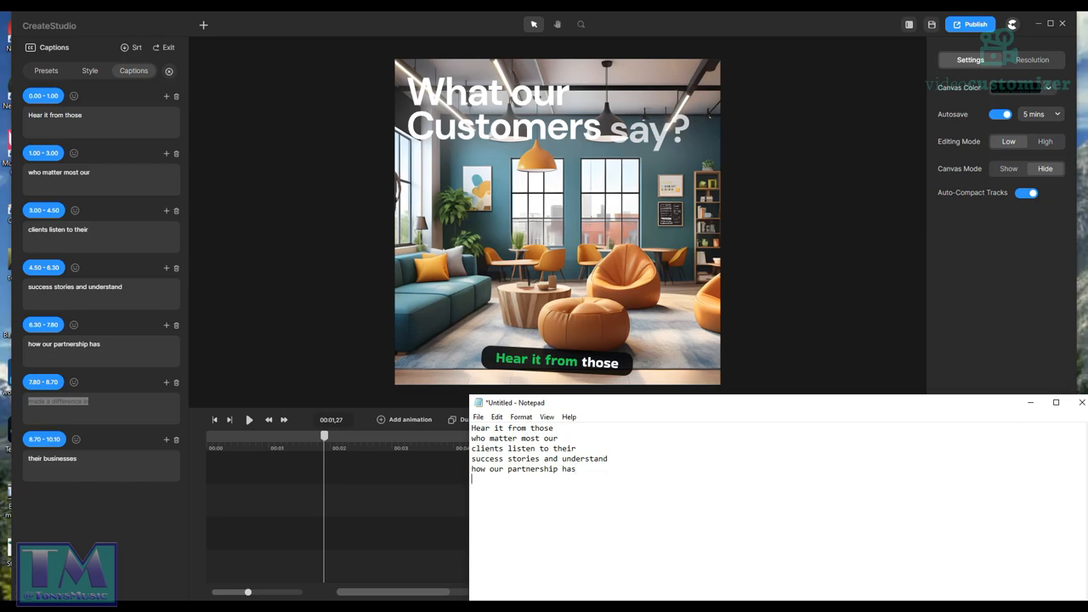
type("made a difference in")
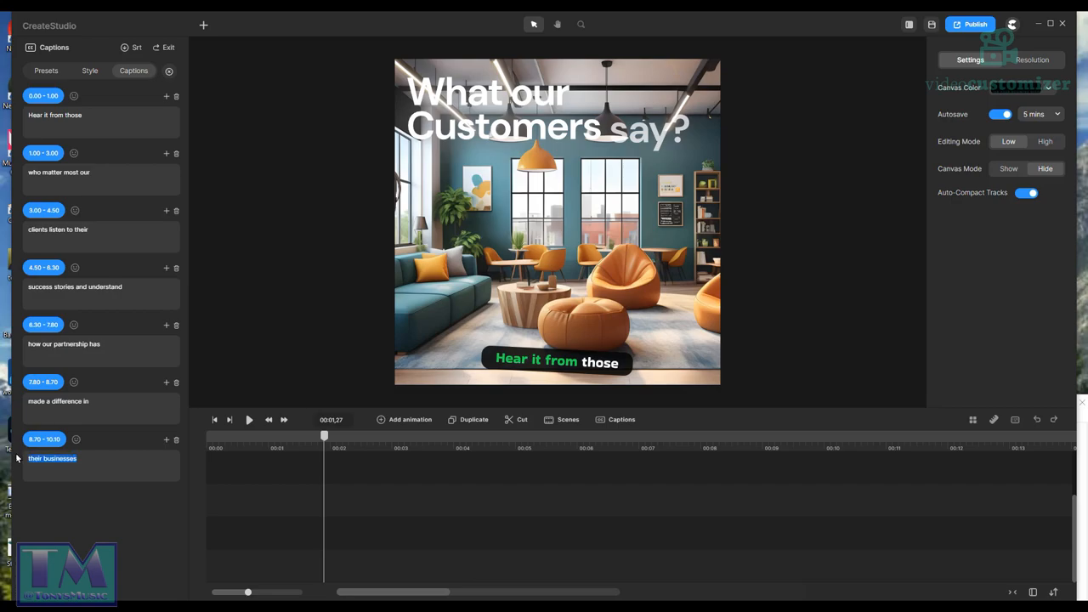
double_click(35, 458)
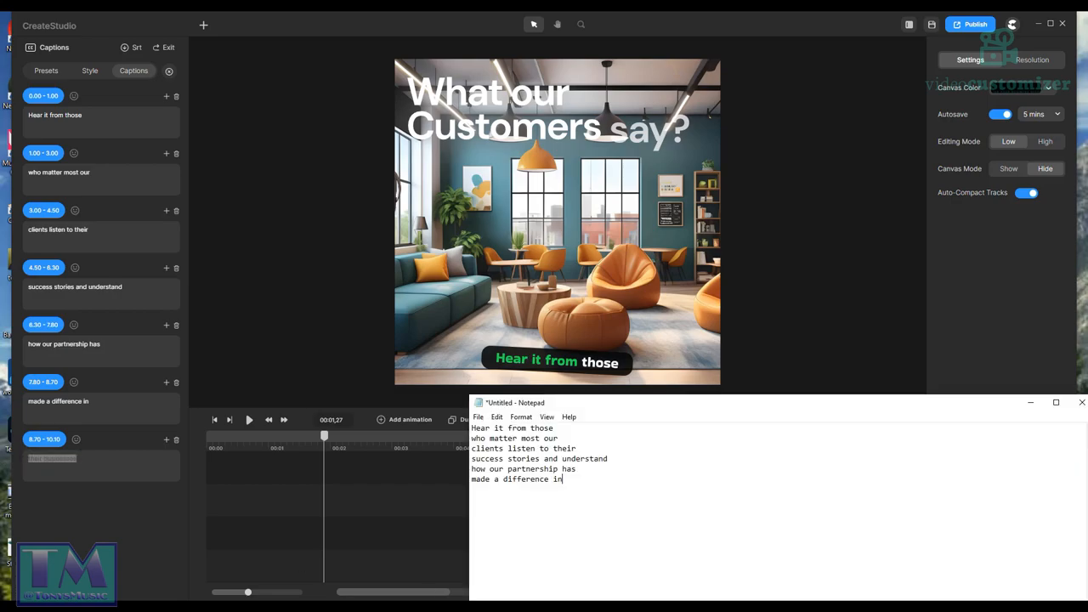
key("enter")
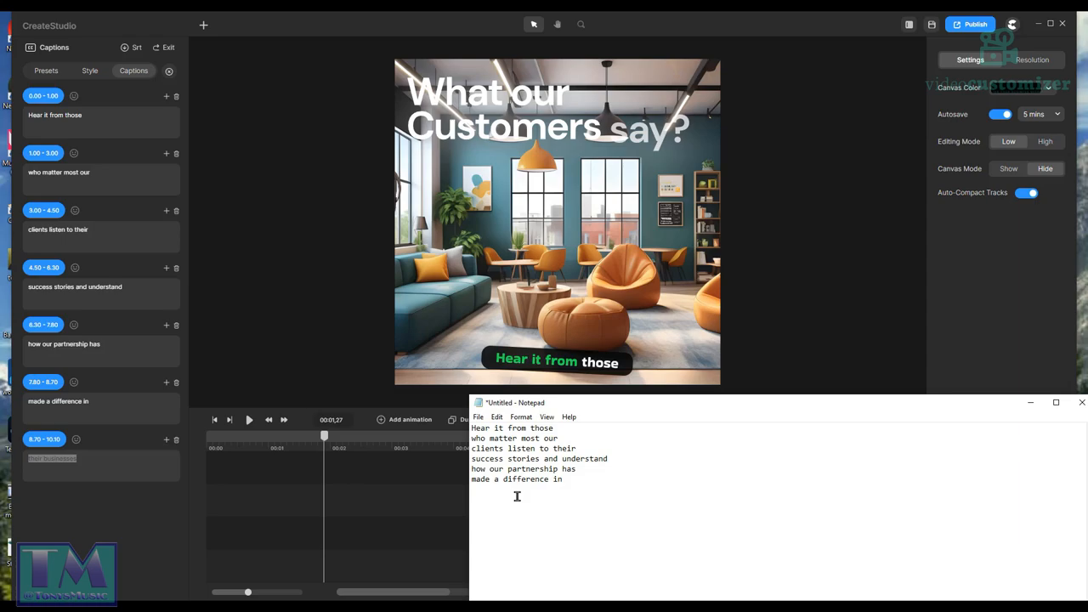
type("their businesses")
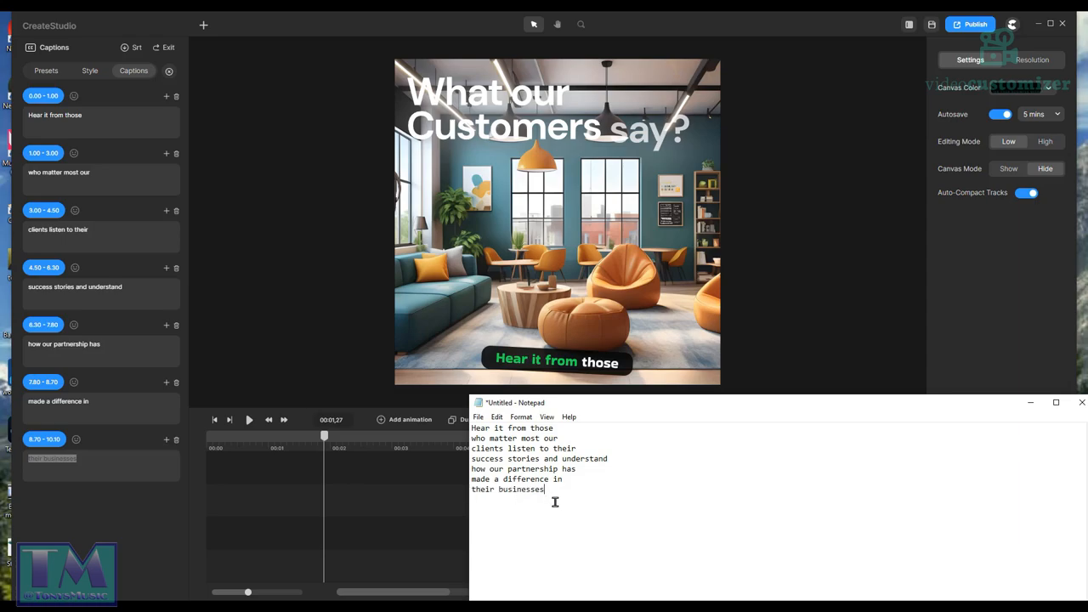
left_click_drag(473, 468, 545, 489)
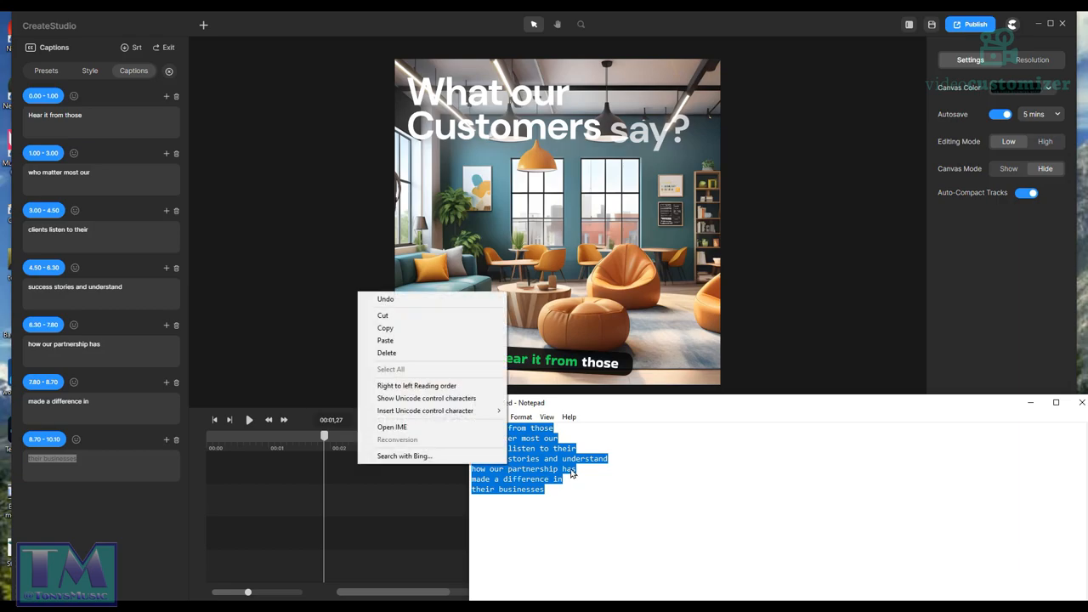
mouse_move(434, 316)
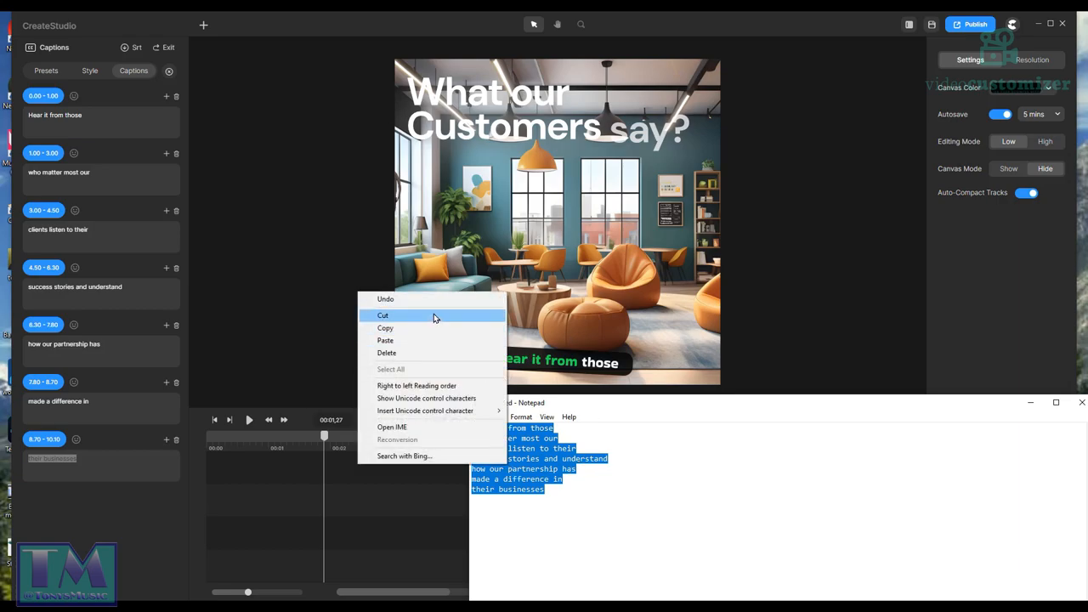
left_click(382, 315)
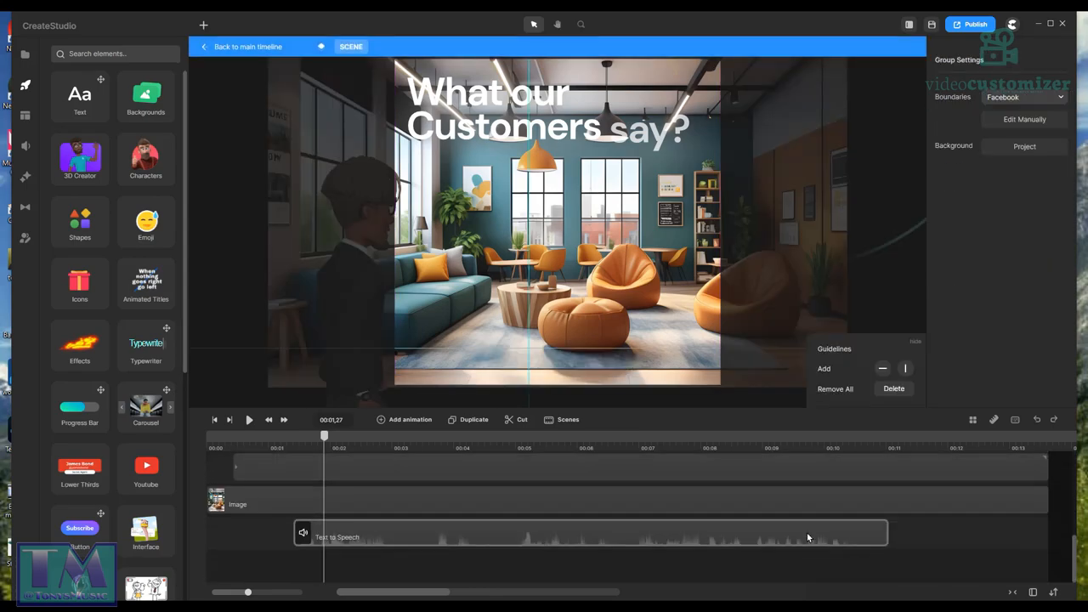
Step: Delete the old Text to Speech clip and open the Music library
right_click(593, 532)
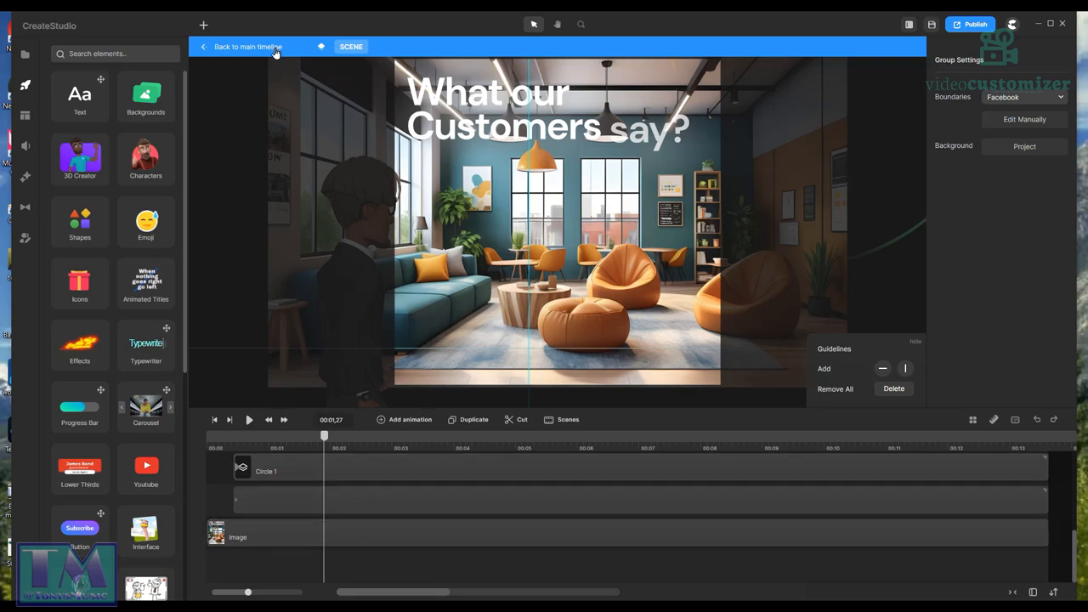
mouse_move(25, 146)
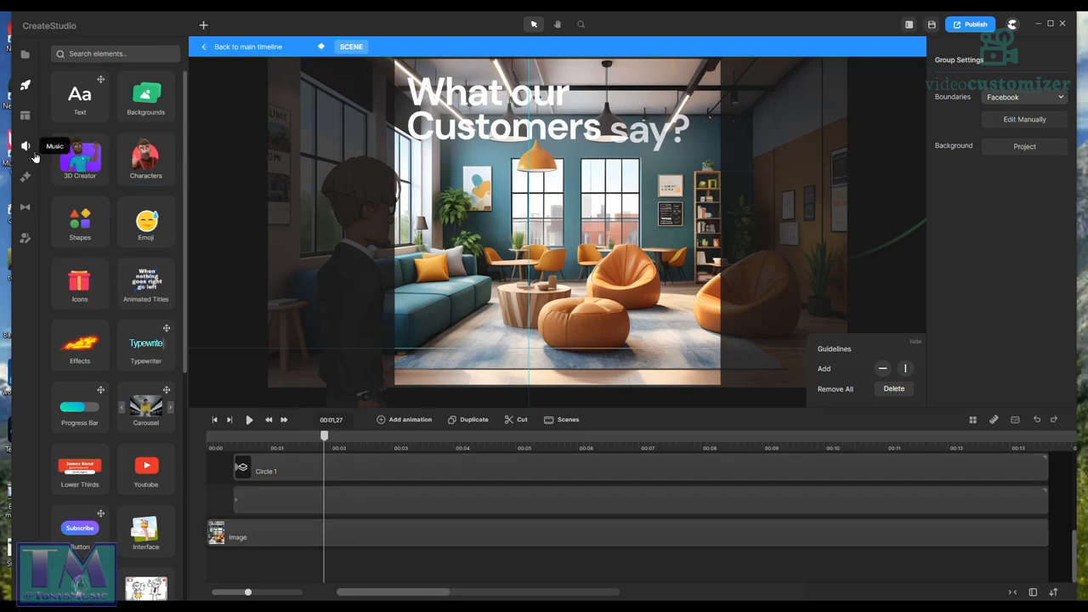
left_click(26, 146)
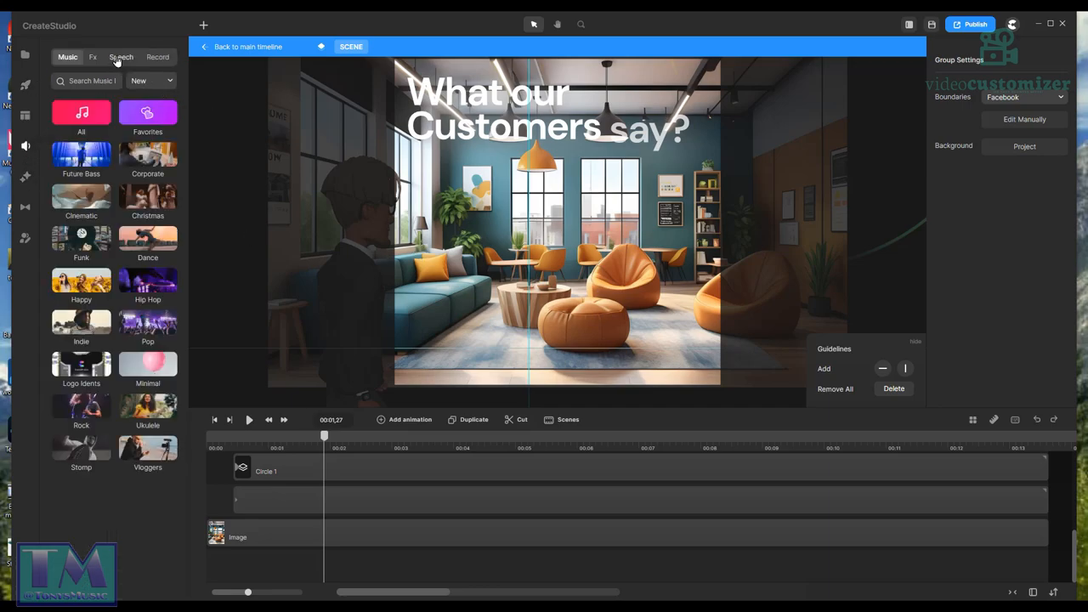
Step: Generate Google speech from the pasted script with the English (GB) Male 3 voice
left_click(121, 57)
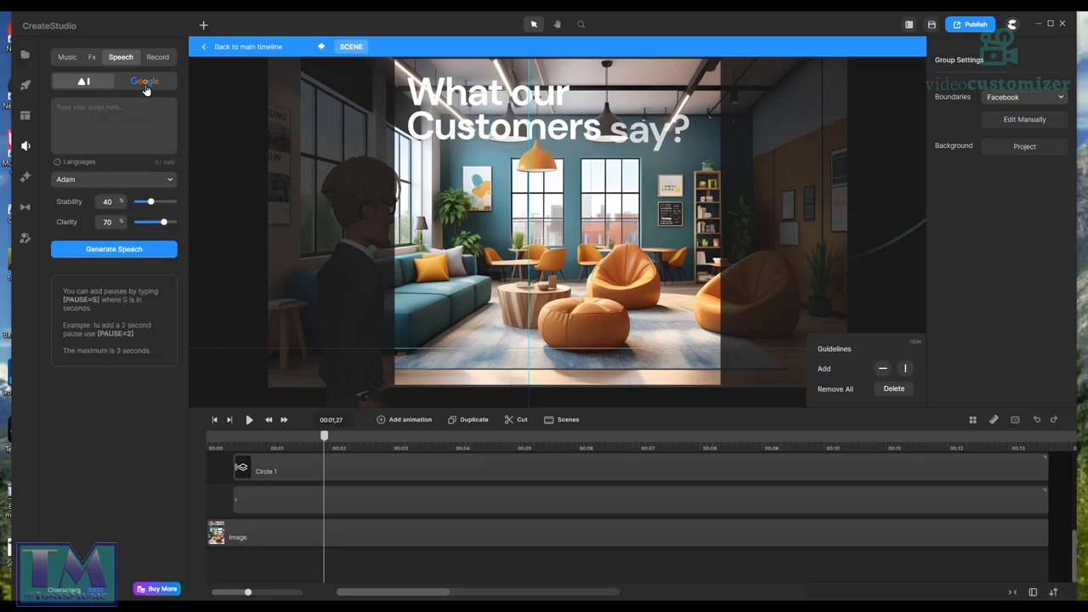
left_click(145, 80)
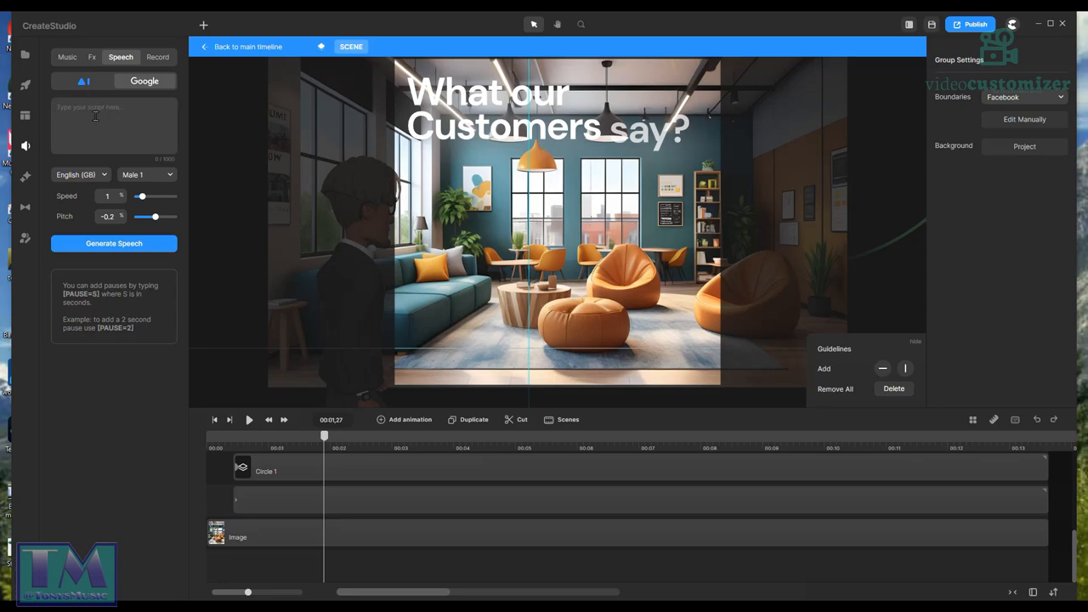
mouse_move(117, 115)
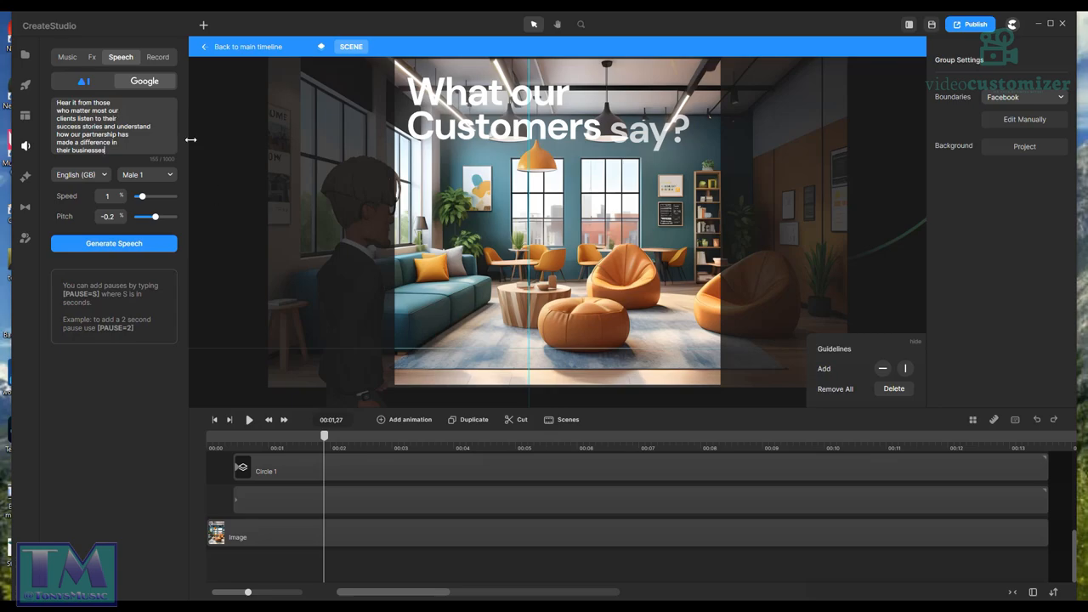
mouse_move(195, 235)
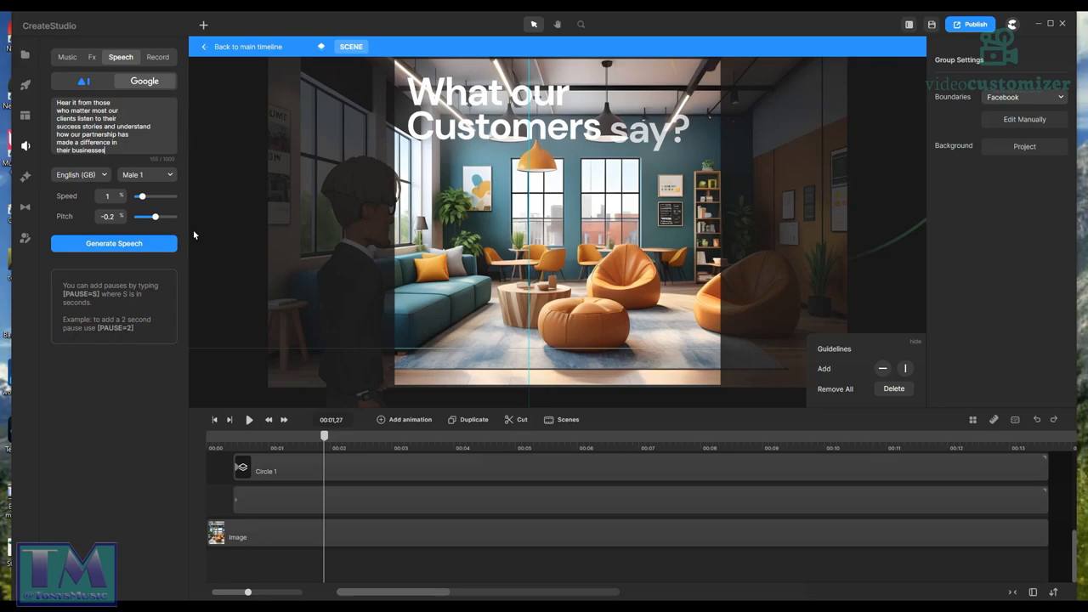
left_click(146, 174)
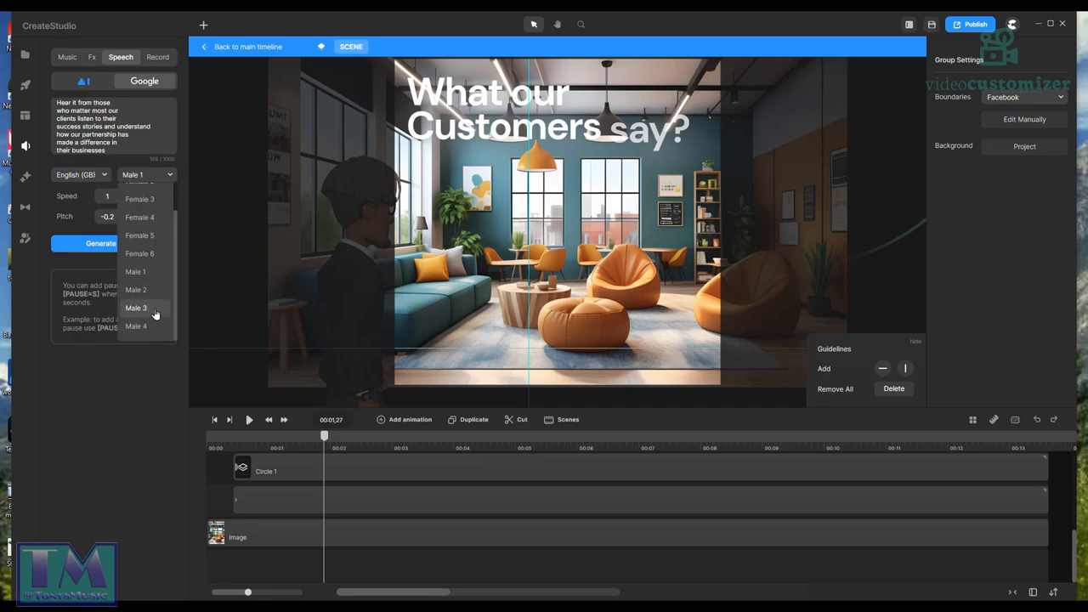
left_click(136, 308)
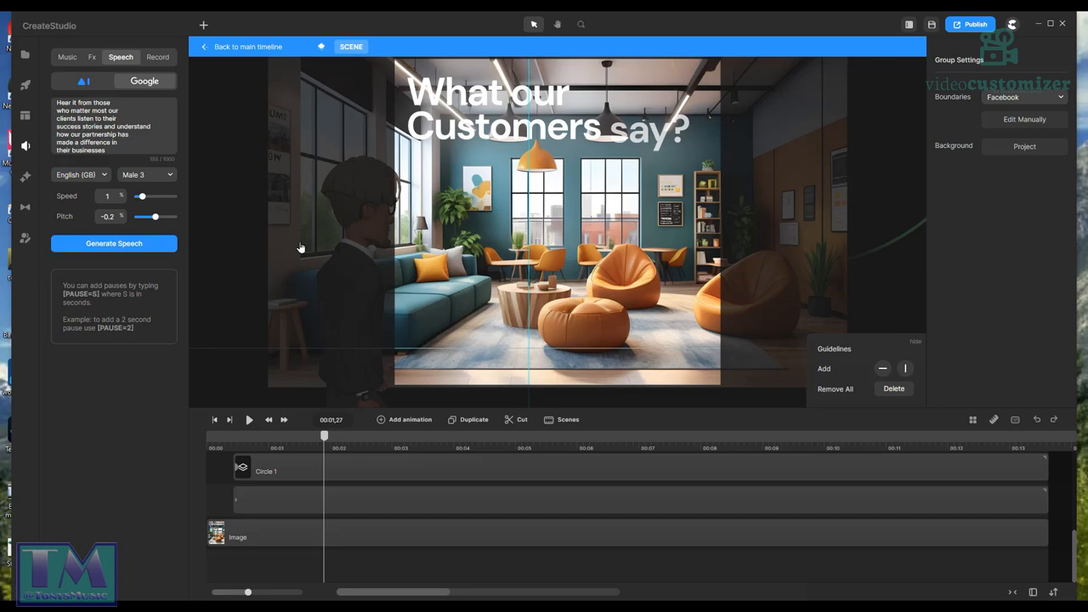
left_click(113, 243)
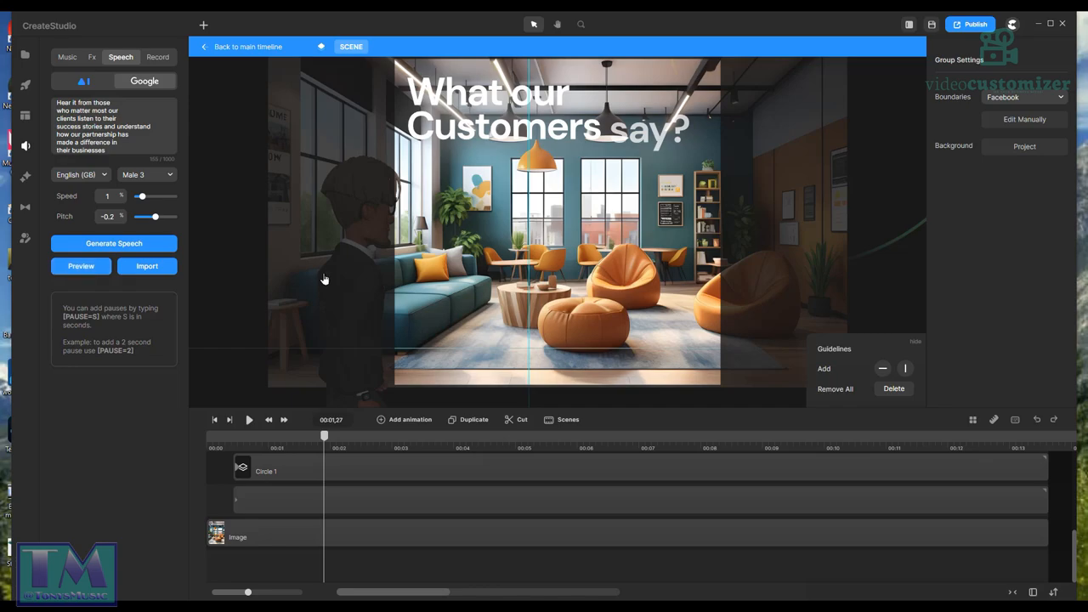
mouse_move(379, 263)
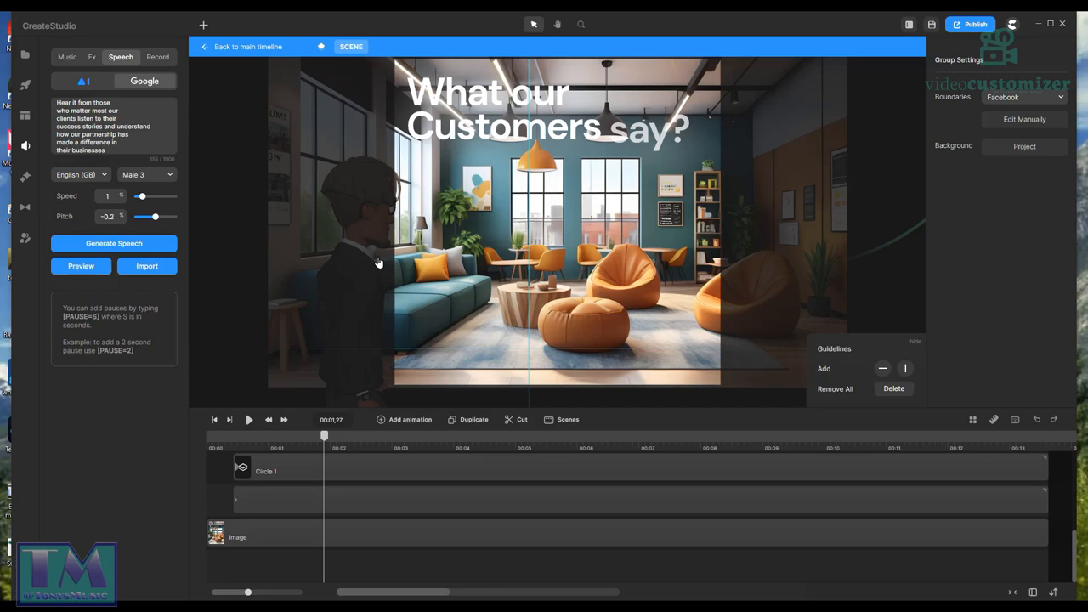
mouse_move(339, 283)
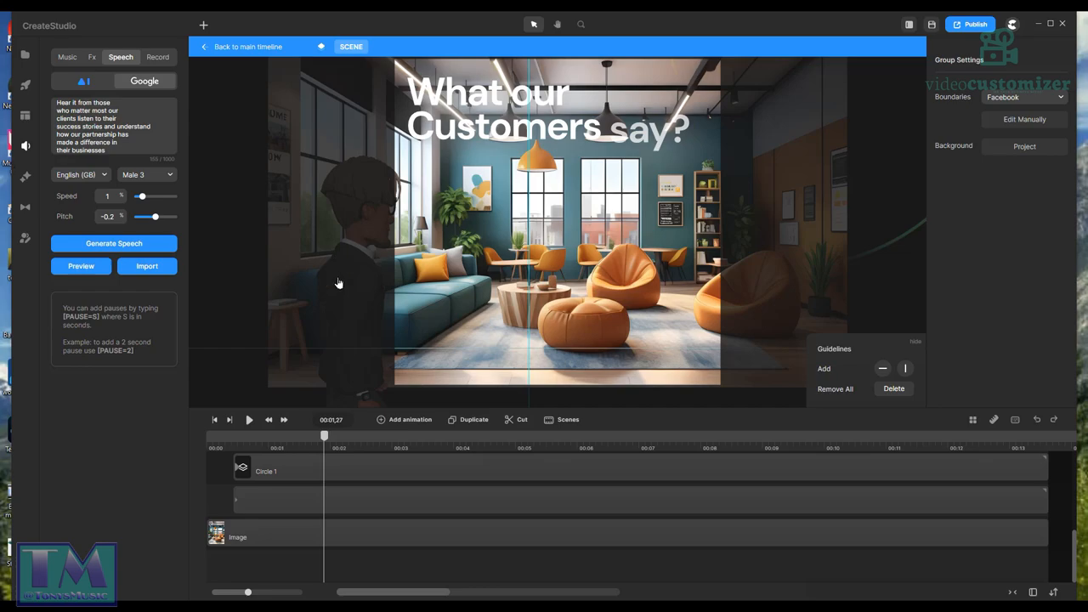
mouse_move(176, 351)
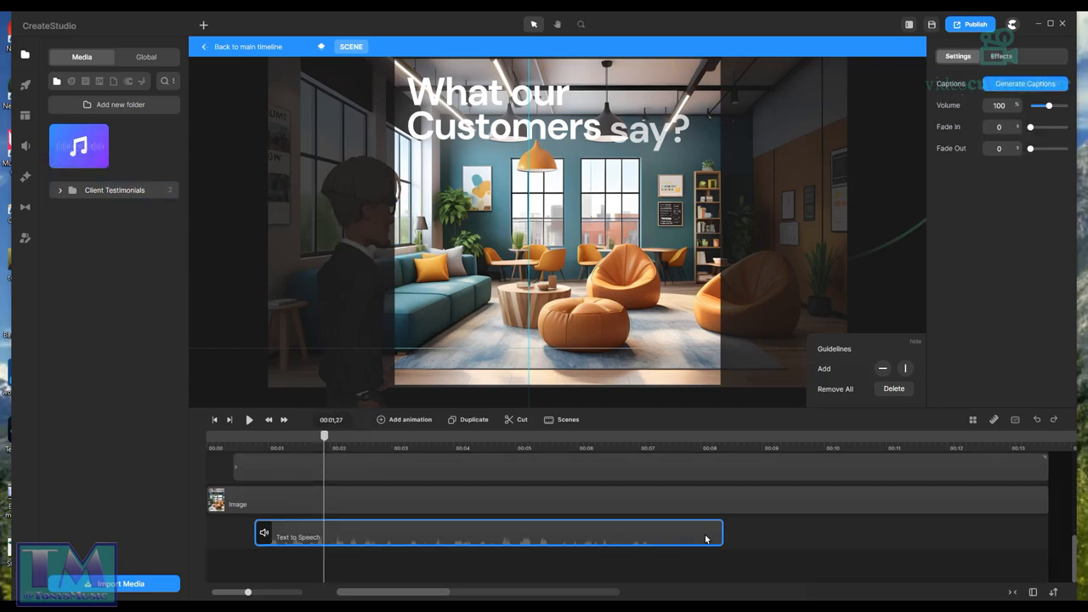
mouse_move(299, 431)
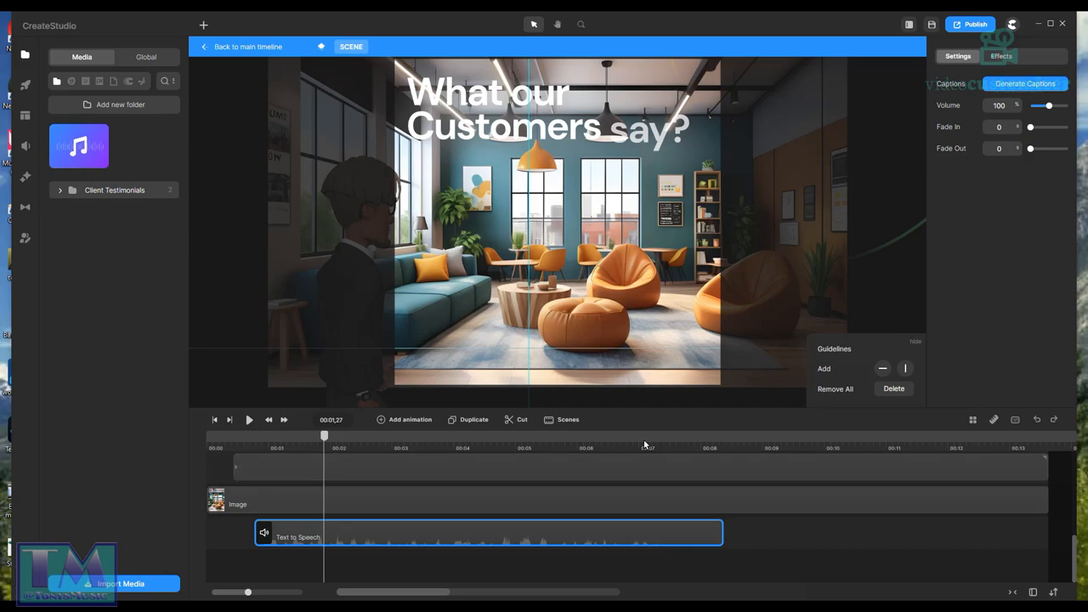
mouse_move(146, 29)
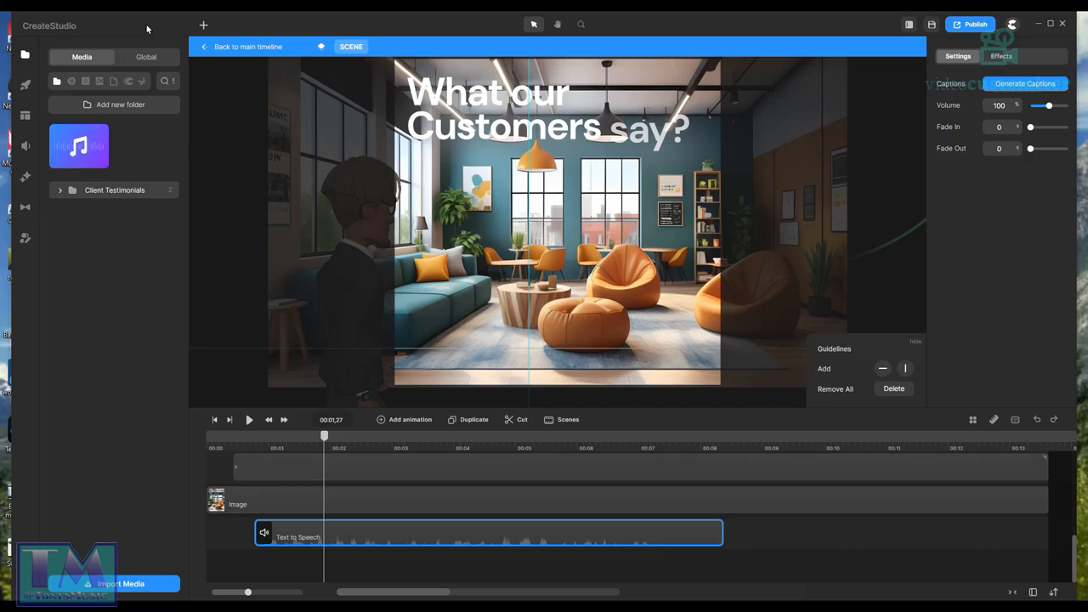
mouse_move(298, 189)
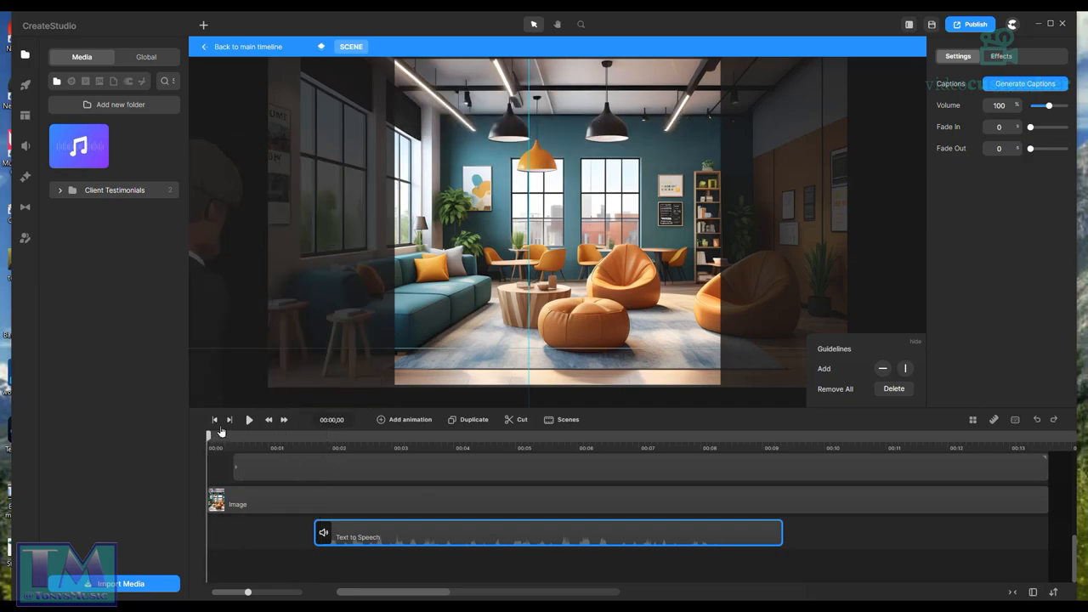
Step: Play the scene from the beginning with the new speech clip
left_click(249, 419)
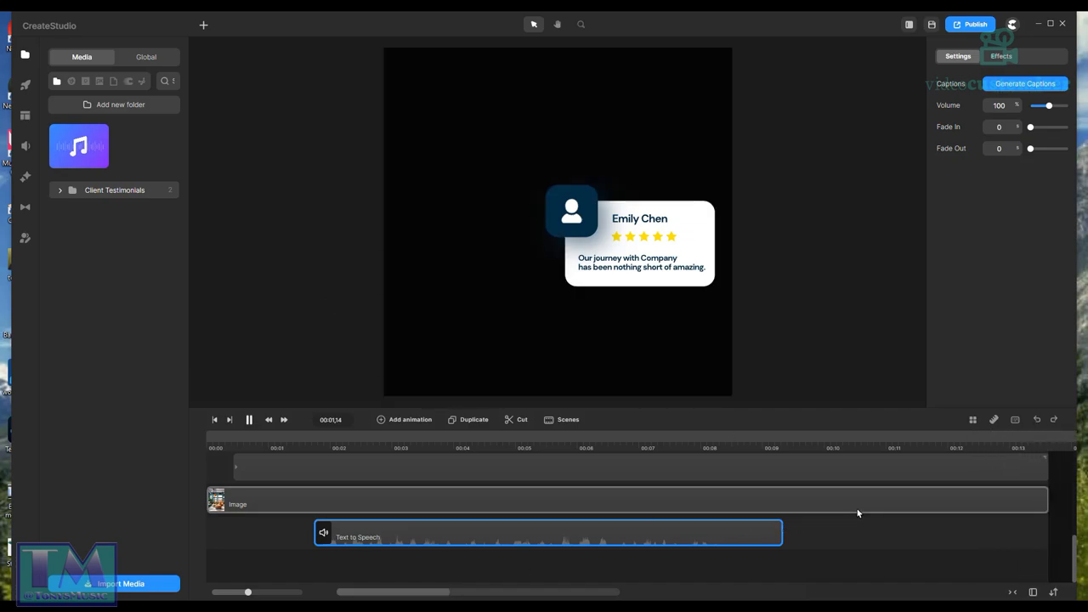
mouse_move(885, 501)
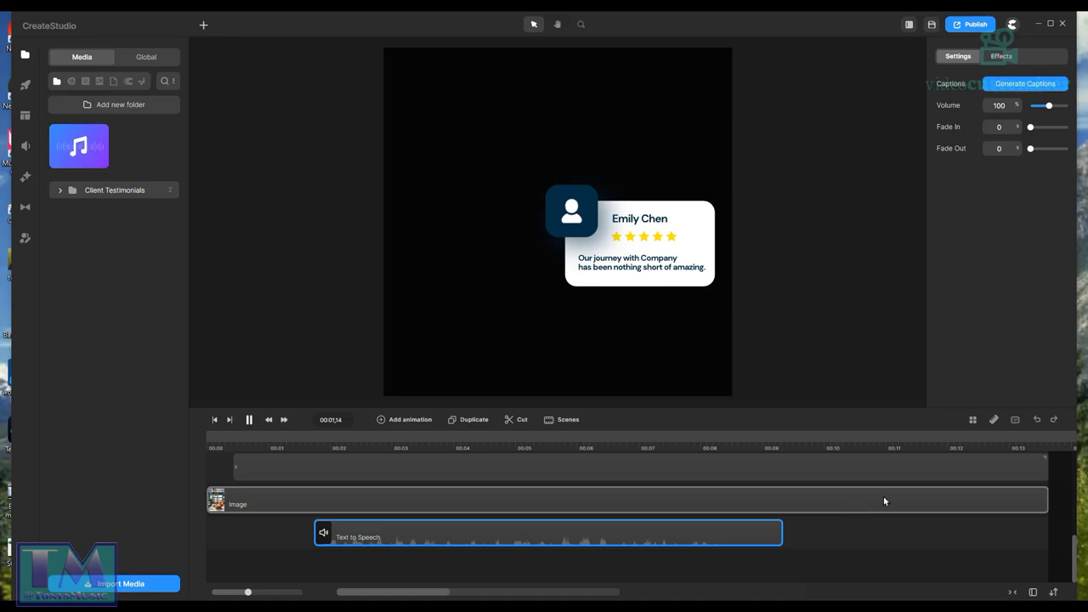
mouse_move(891, 548)
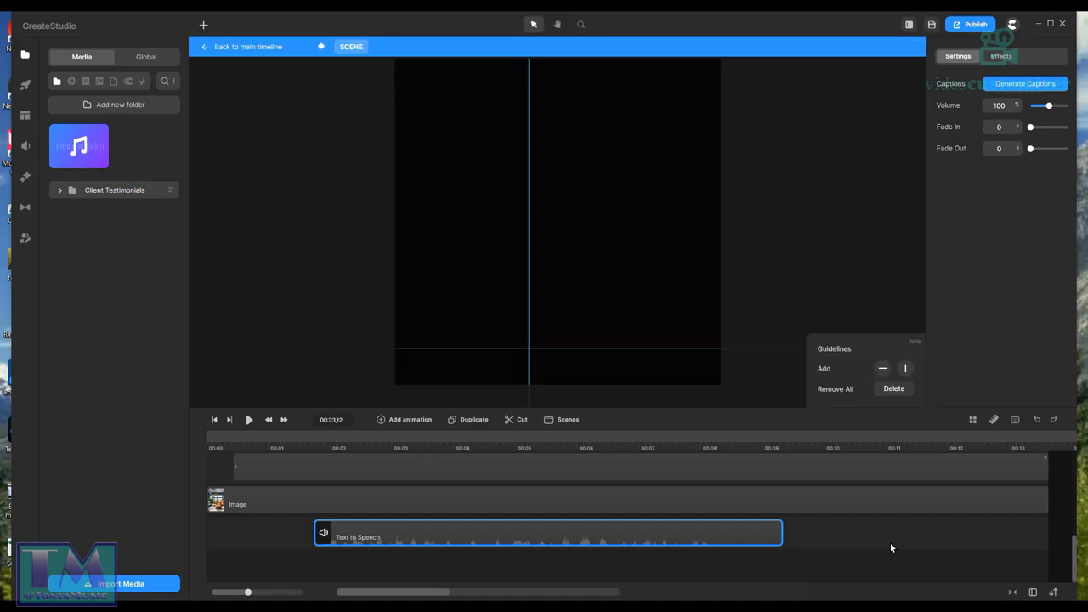
mouse_move(1052, 485)
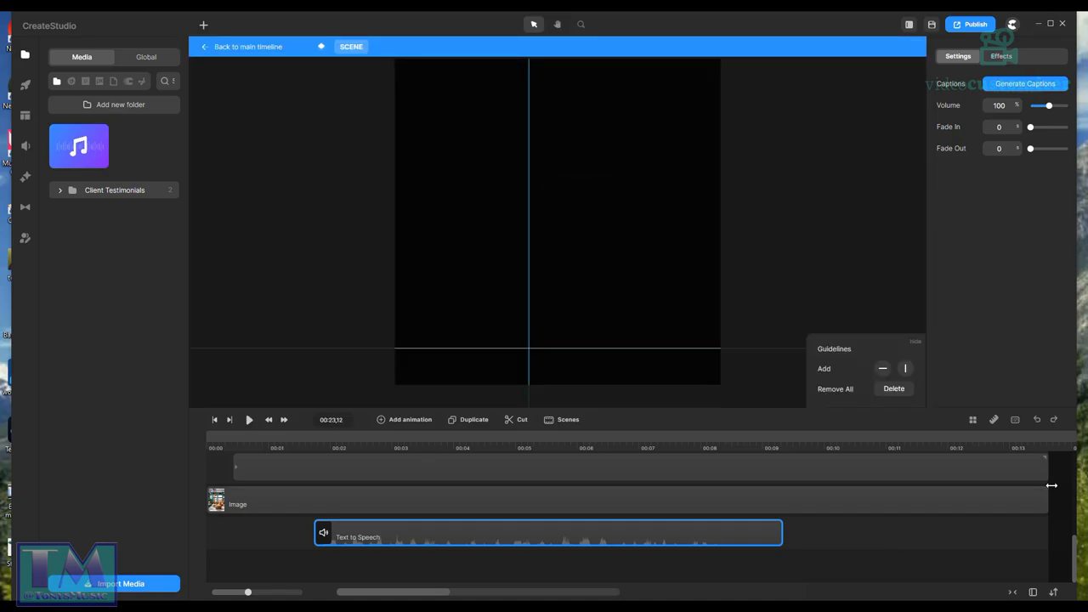